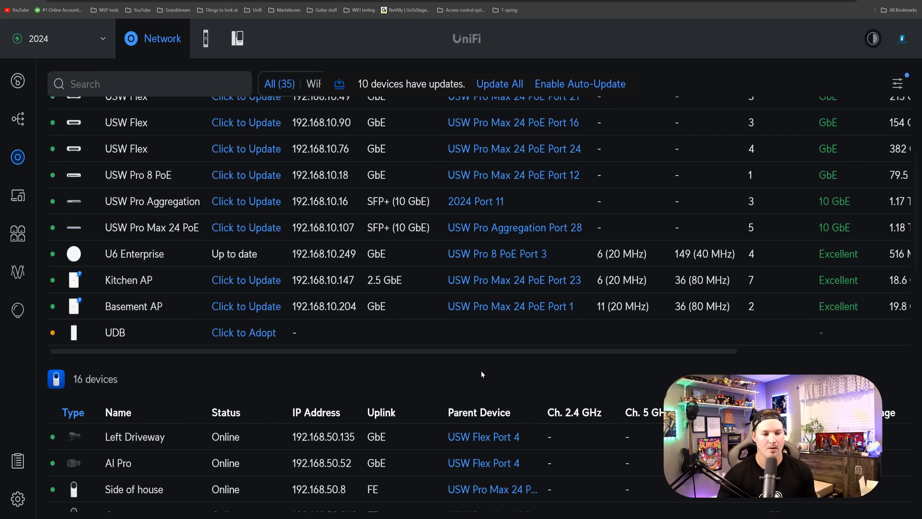
pyautogui.moveTo(129, 342)
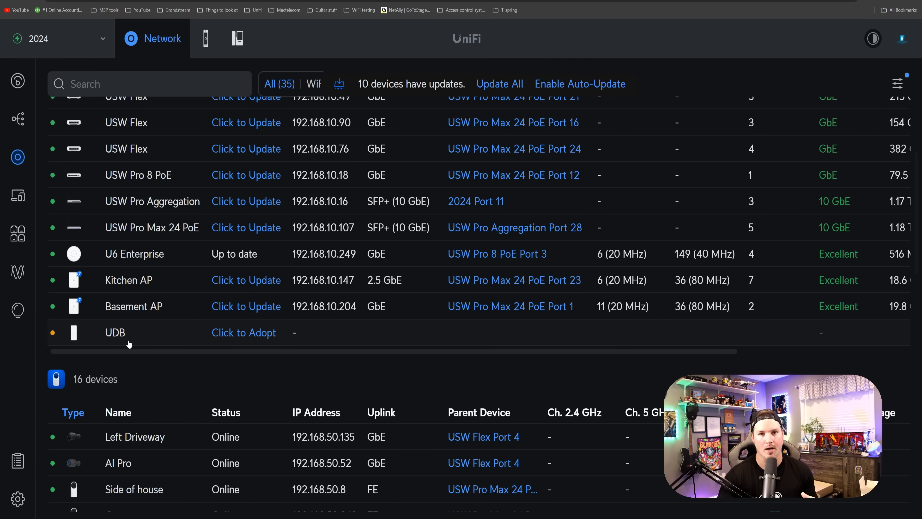
# Step: Adopt the UDB from the Devices list so it comes online meshing to the U6 Enterprise
pyautogui.click(243, 333)
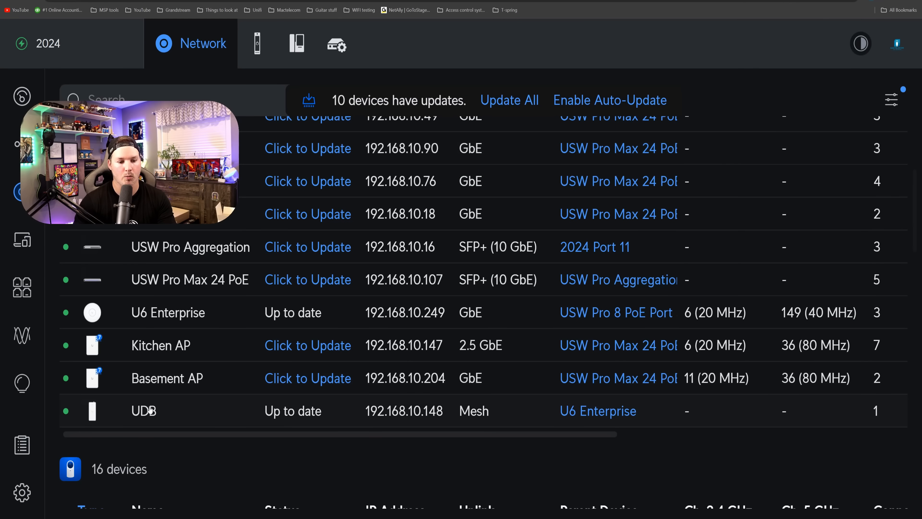
pyautogui.moveTo(361, 411)
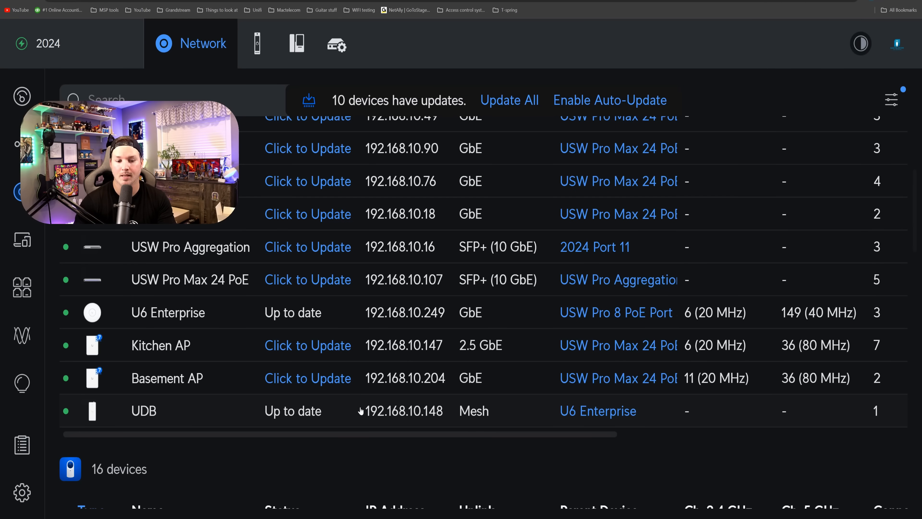
pyautogui.moveTo(393, 424)
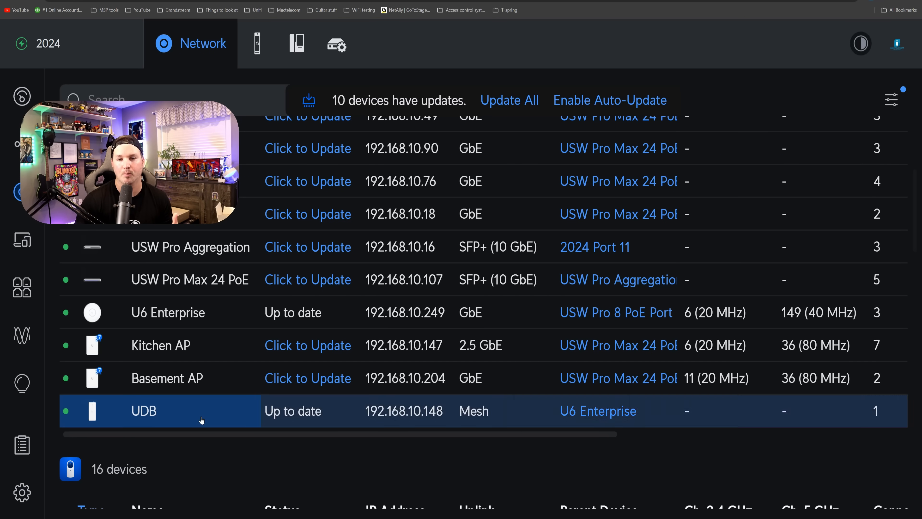
# Step: View the UDB's details meshing to U6 Enterprise, then its Port Manager port list
pyautogui.click(143, 411)
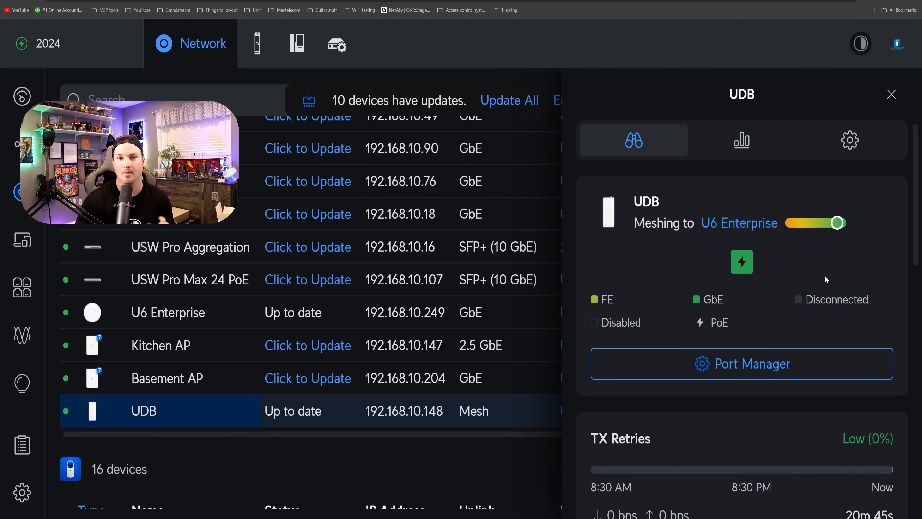
pyautogui.moveTo(746, 243)
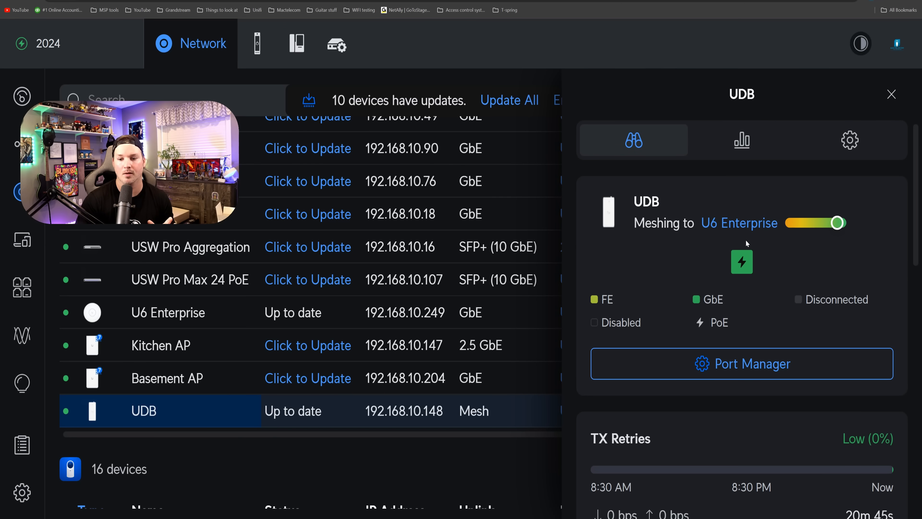
pyautogui.moveTo(741, 262)
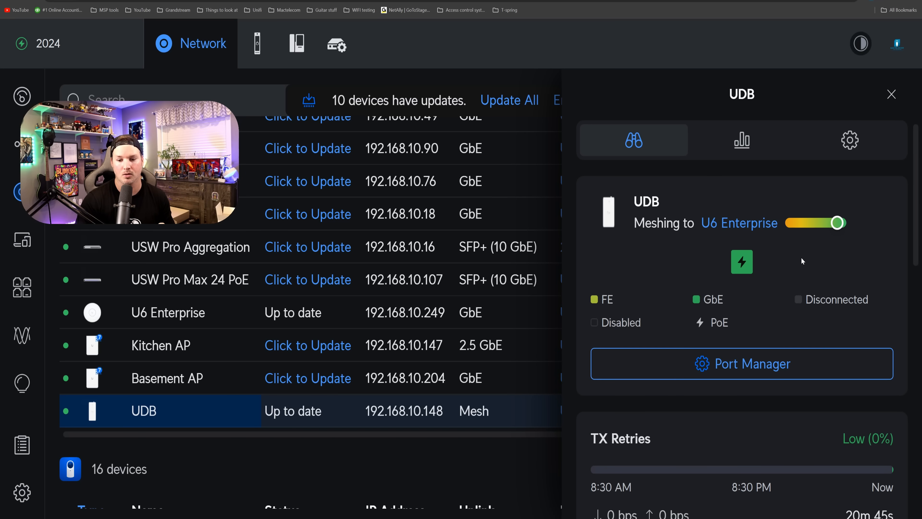
pyautogui.click(741, 363)
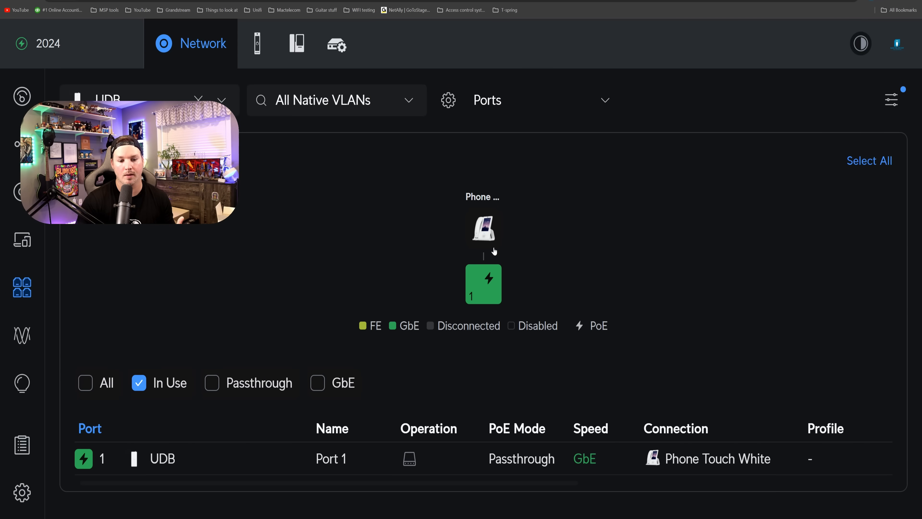
# Step: Inspect port 1's active PoE passthrough settings and its Link Speed choices
pyautogui.click(483, 284)
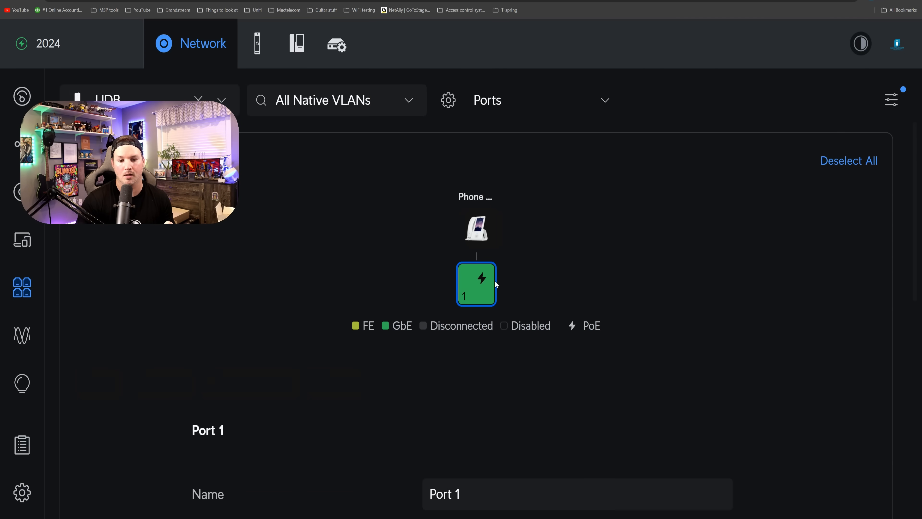
pyautogui.scroll(-3)
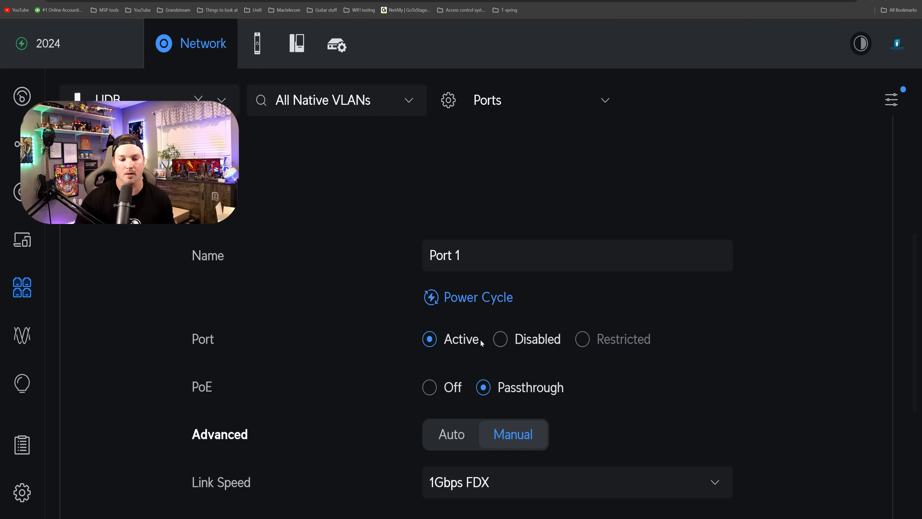
pyautogui.scroll(-3)
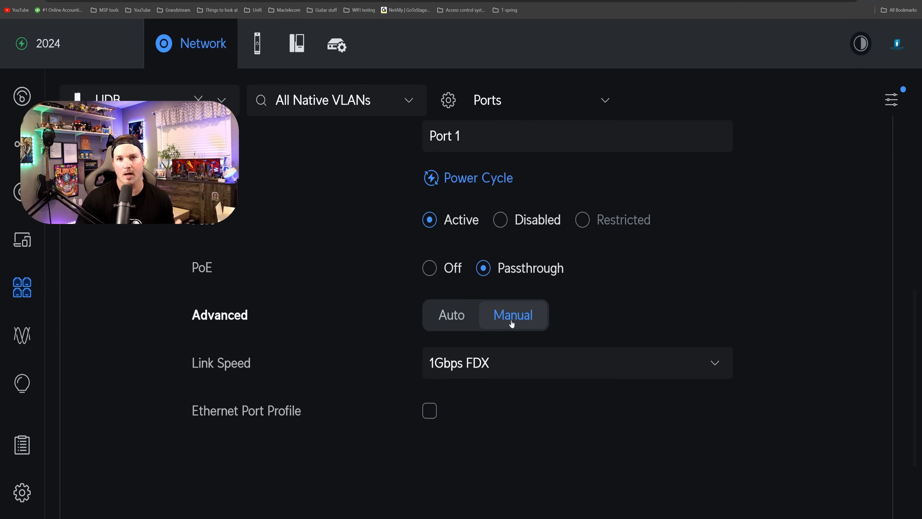
pyautogui.click(576, 363)
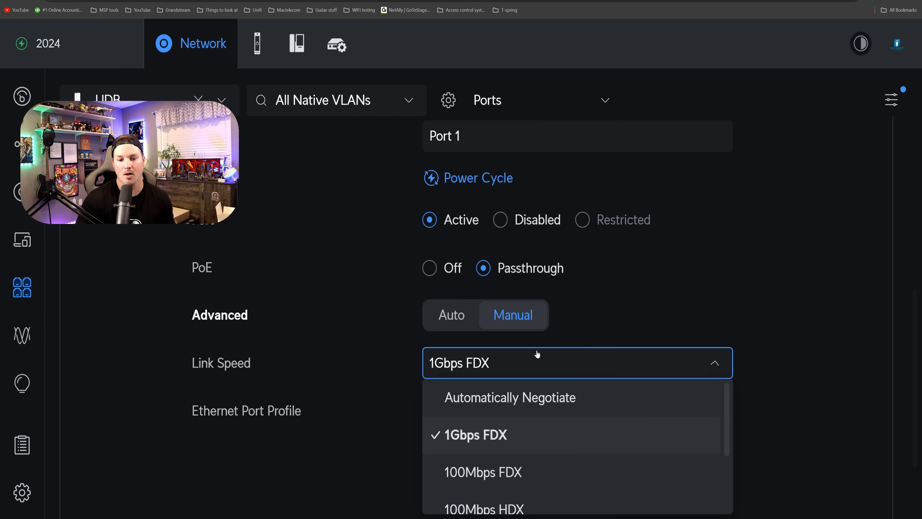
pyautogui.scroll(-3)
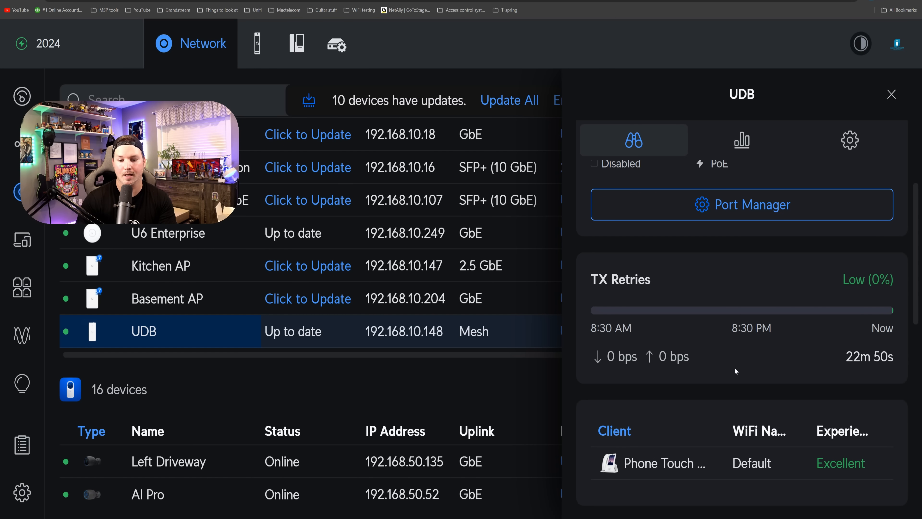
pyautogui.scroll(-3)
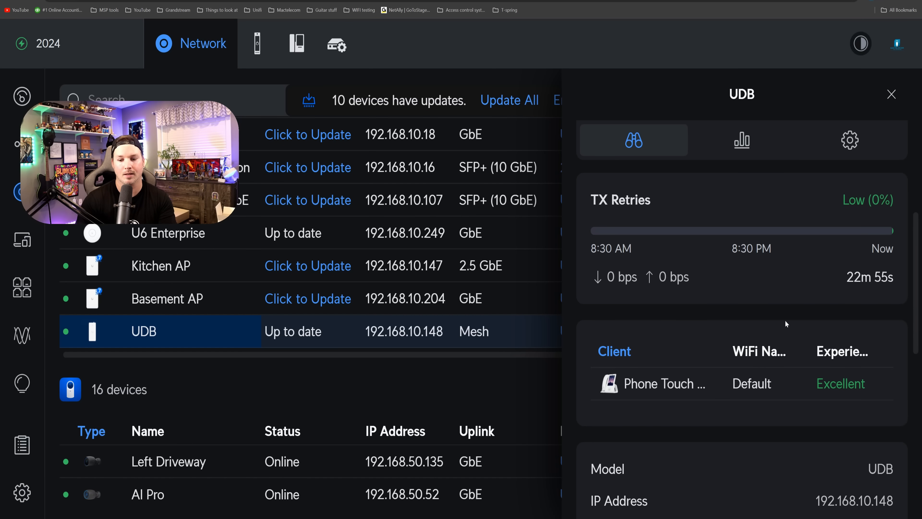
pyautogui.moveTo(779, 412)
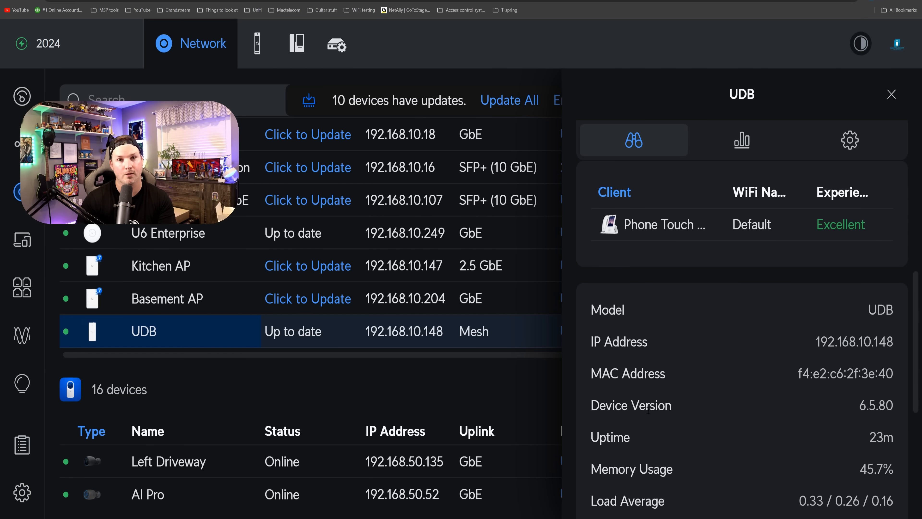
pyautogui.moveTo(671, 487)
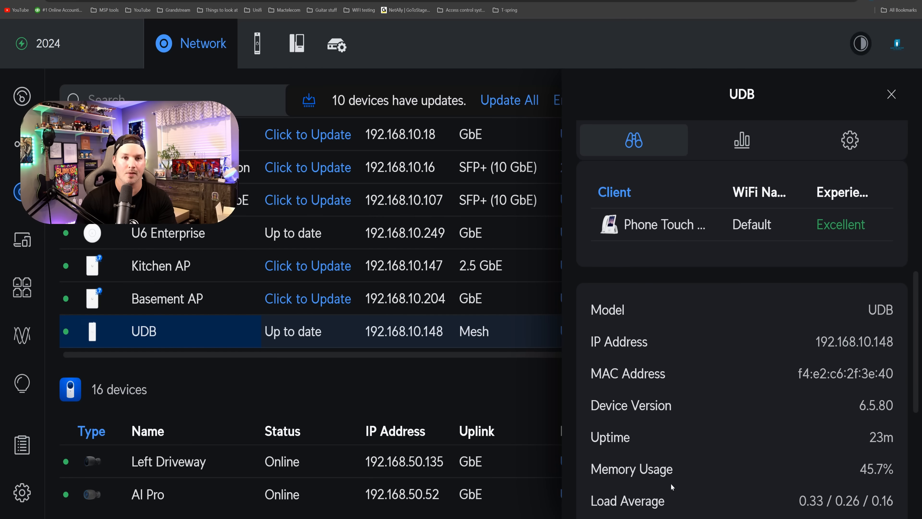
# Step: Review the UDB's activity and CPU/memory System Statistics, then bring up its settings
pyautogui.click(741, 140)
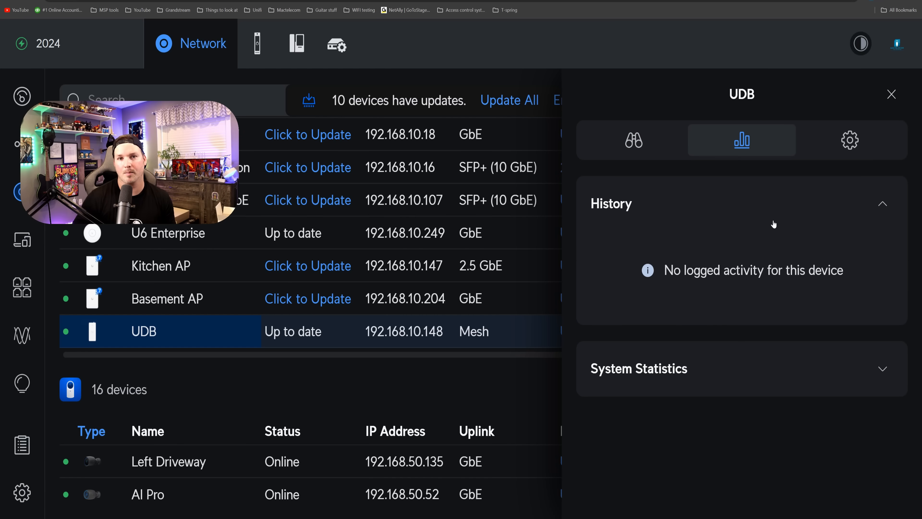
pyautogui.moveTo(770, 364)
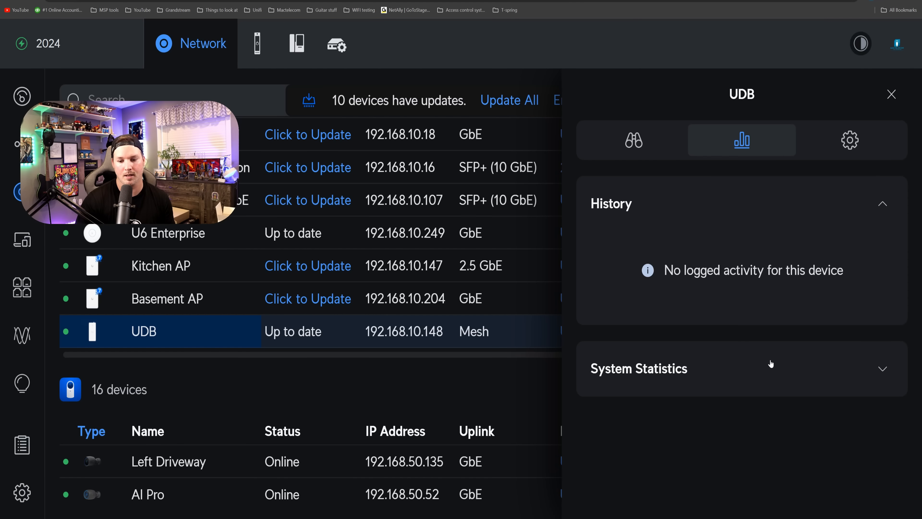
pyautogui.click(638, 368)
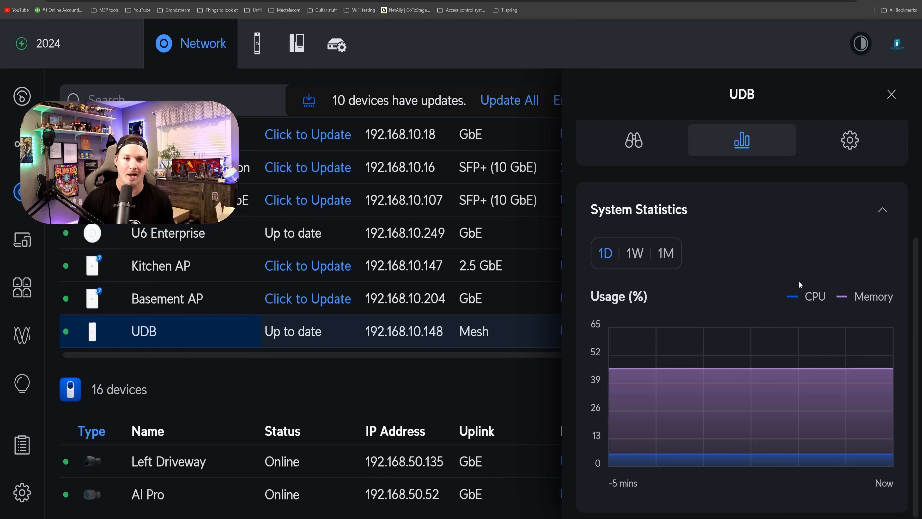
pyautogui.click(849, 139)
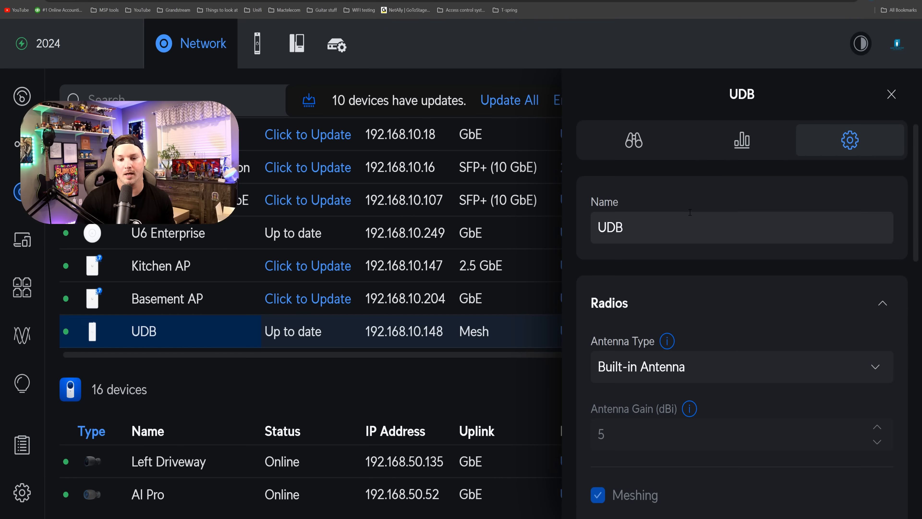
# Step: Set the UDB's Antenna Type under Radios to Omni Antenna (4 dBi)
pyautogui.scroll(-3)
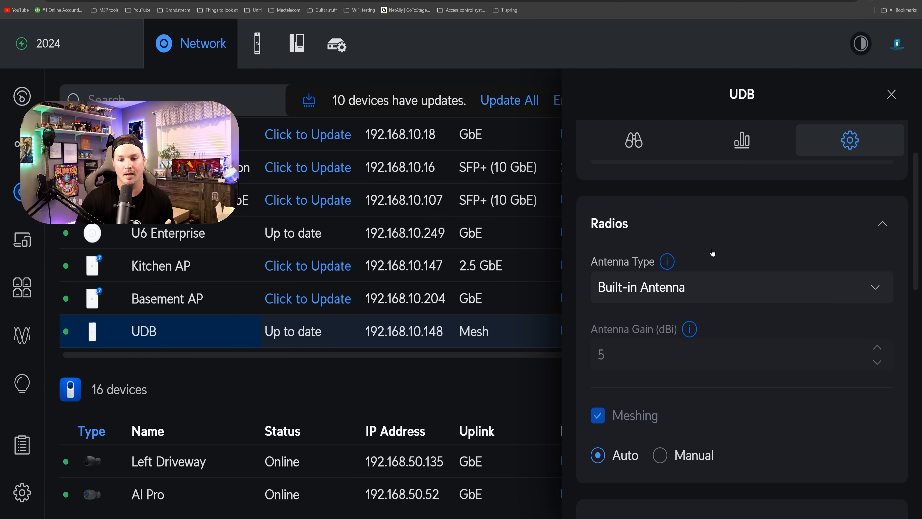
pyautogui.moveTo(713, 249)
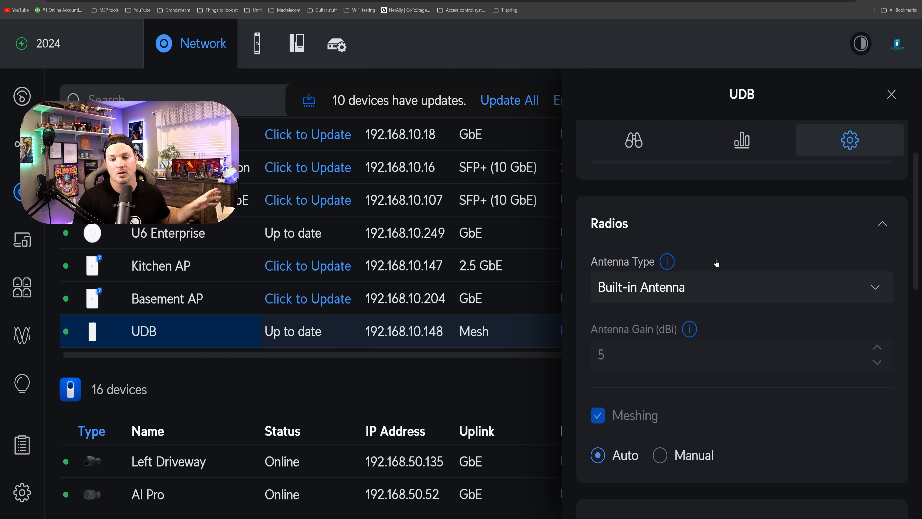
pyautogui.click(741, 287)
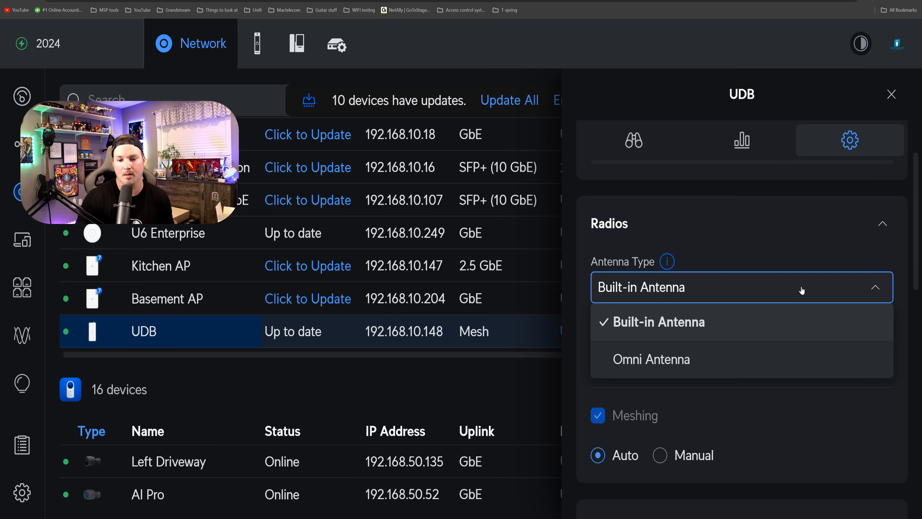
pyautogui.click(652, 359)
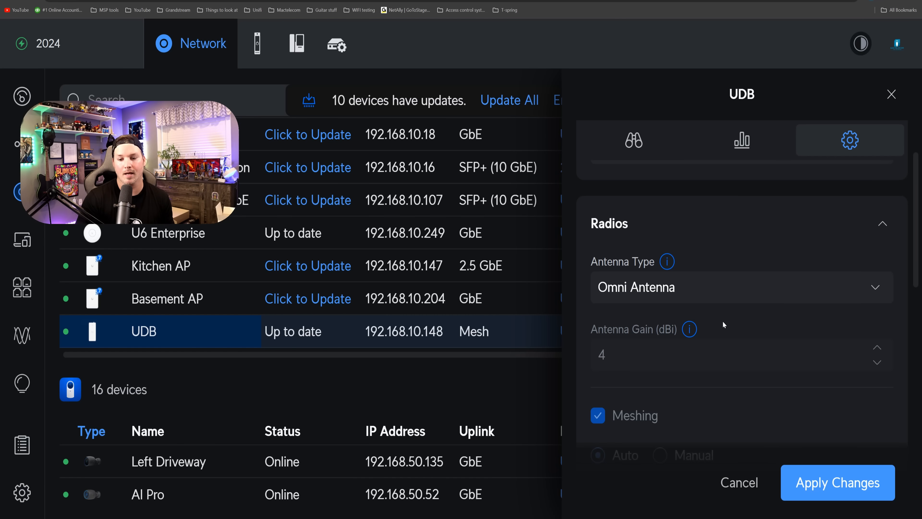
pyautogui.moveTo(689, 329)
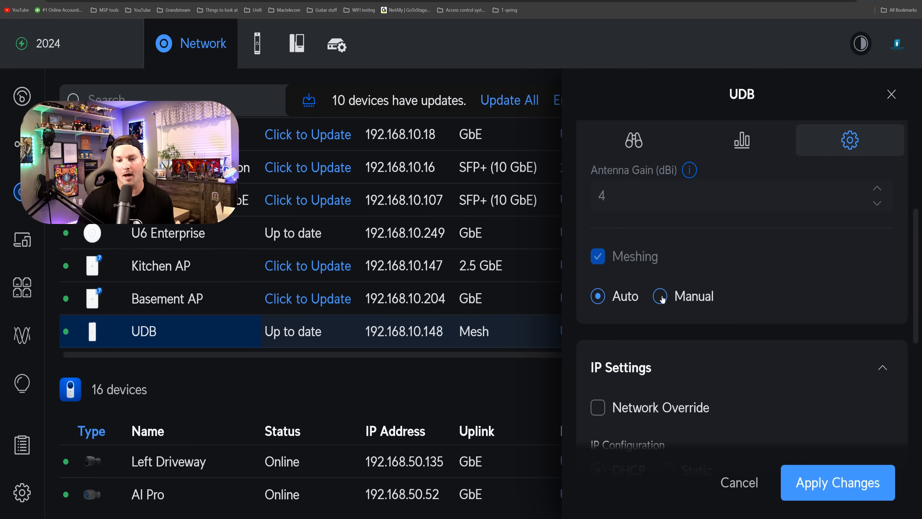
pyautogui.click(659, 296)
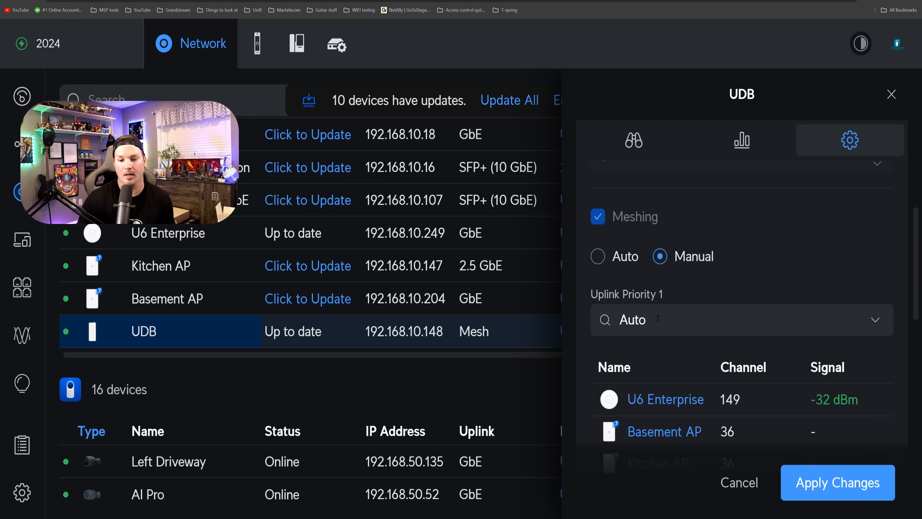
pyautogui.click(741, 319)
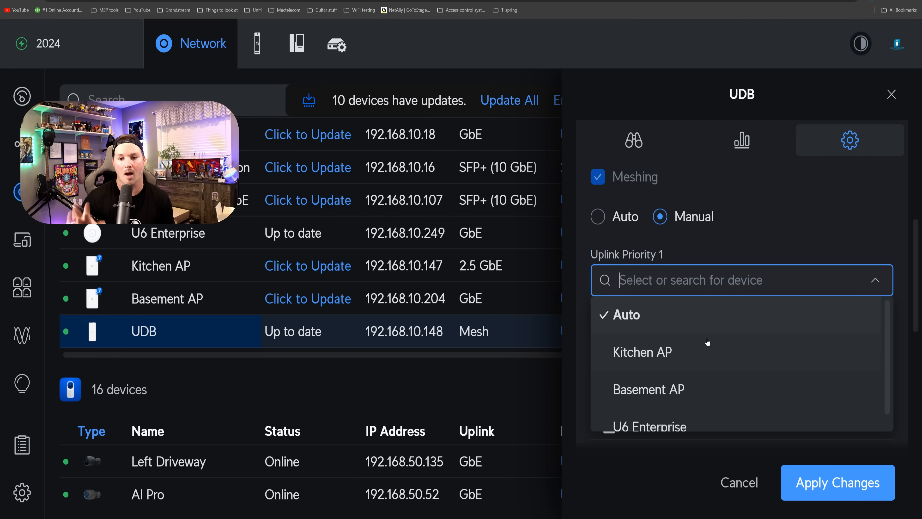
pyautogui.click(598, 217)
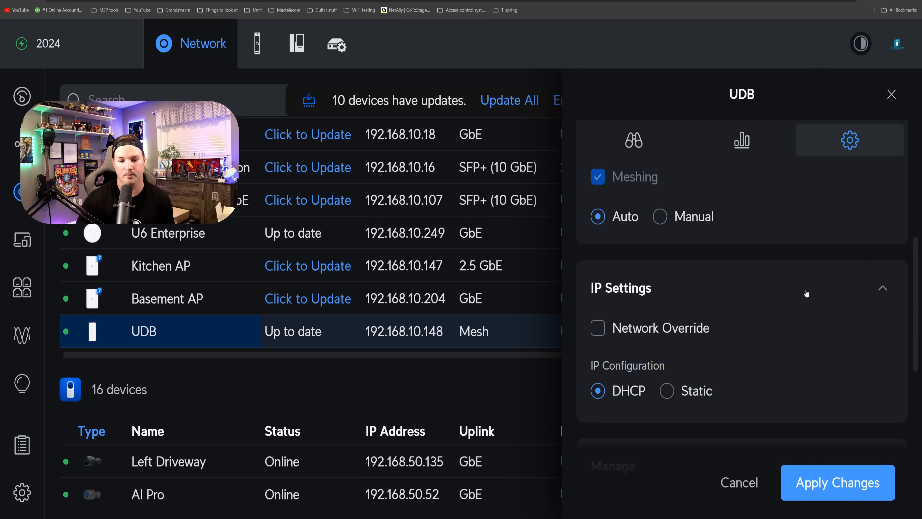